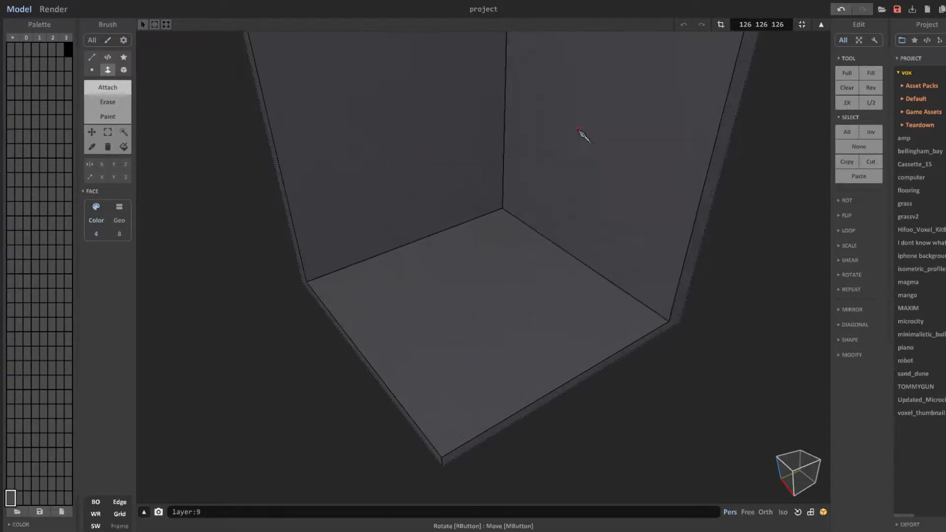
Select the Attach brush to start adding voxels to the empty room shell
{"action": "left_click", "coordinate": [765, 513]}
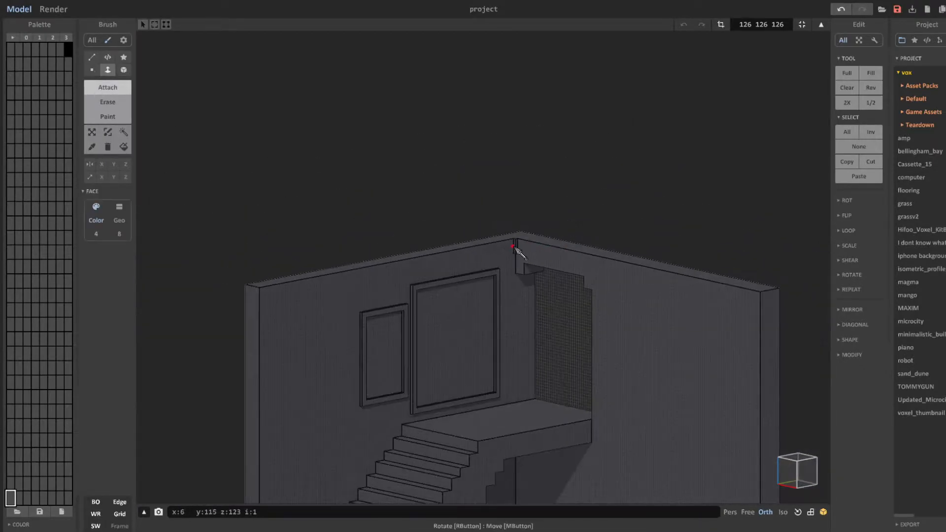
{"action": "left_click", "coordinate": [123, 70]}
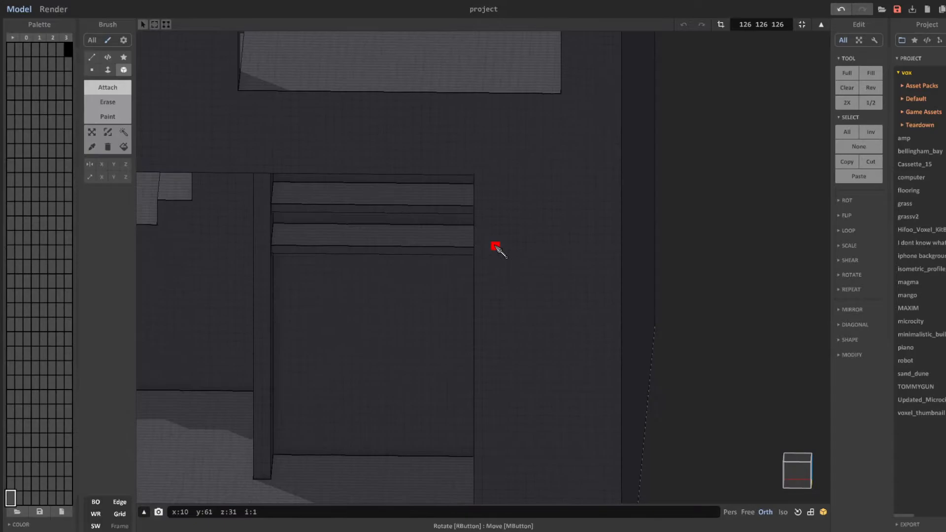
Fix the lower stair and under-landing doorway voxels with the box brush
{"action": "left_click", "coordinate": [107, 132]}
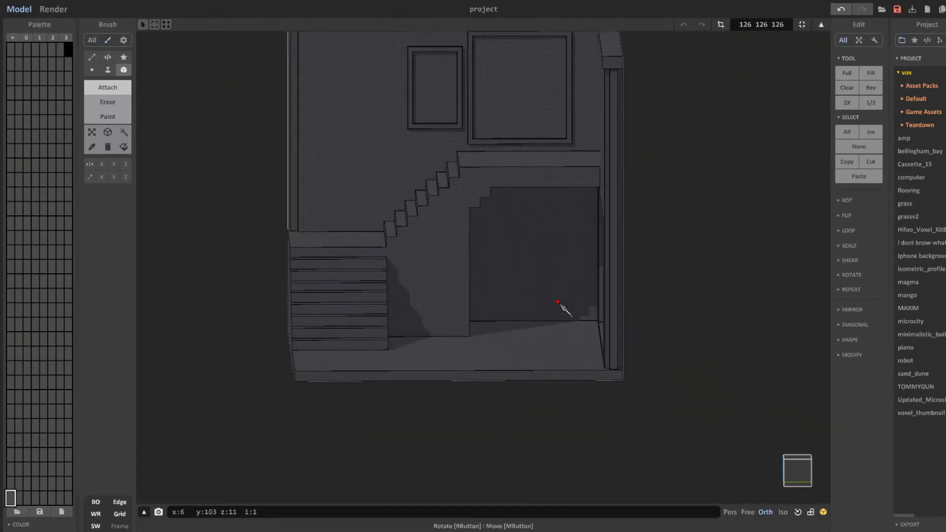
{"action": "scroll", "scroll_direction": "down", "scroll_amount": 3}
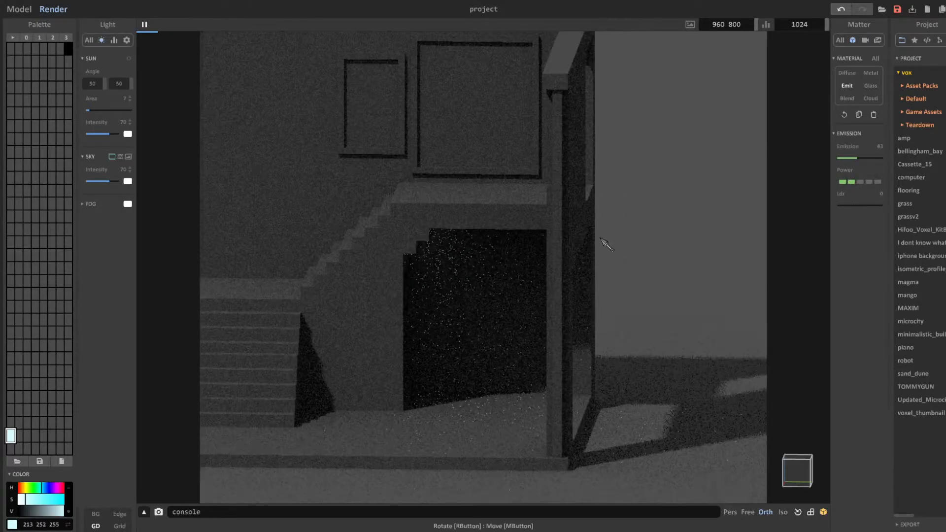
Raise Sun and Sky light intensity and adjust Bloom, then go back to Model mode
{"action": "left_click", "coordinate": [18, 8]}
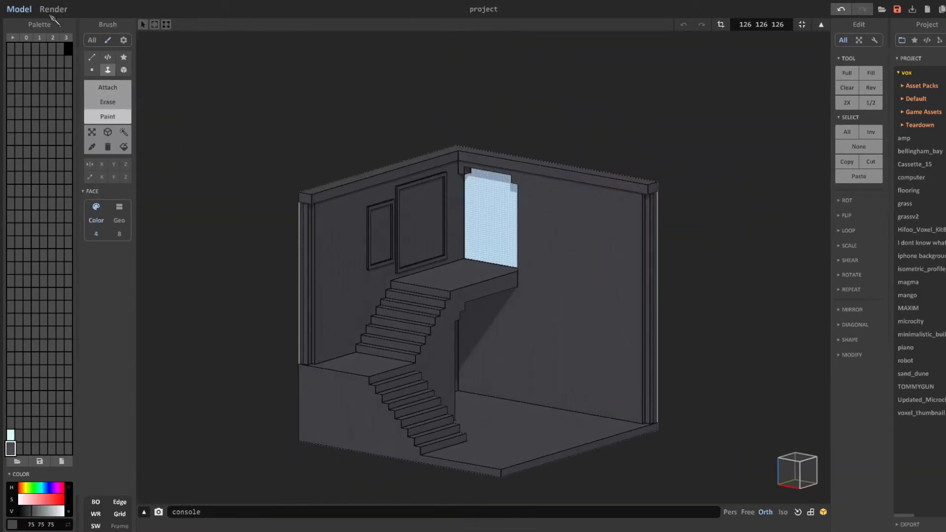
{"action": "left_click", "coordinate": [53, 9]}
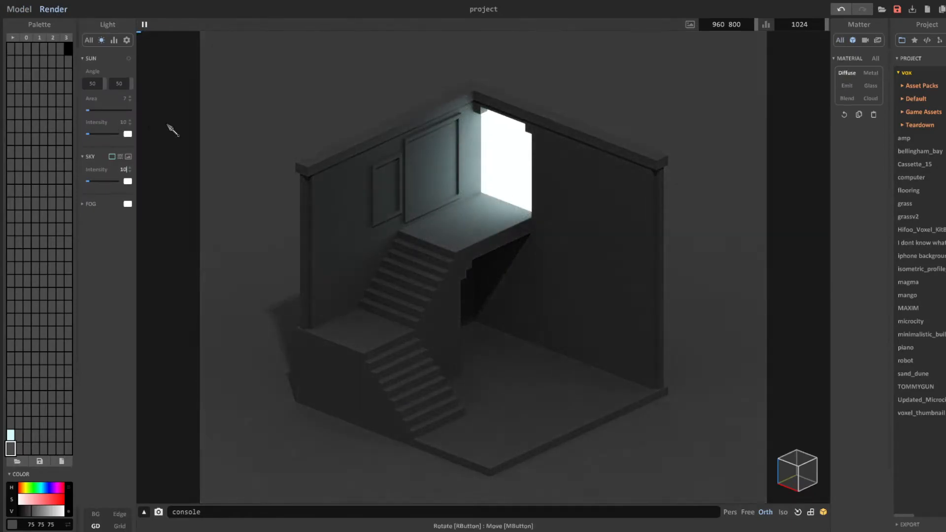
{"action": "left_click", "coordinate": [857, 40]}
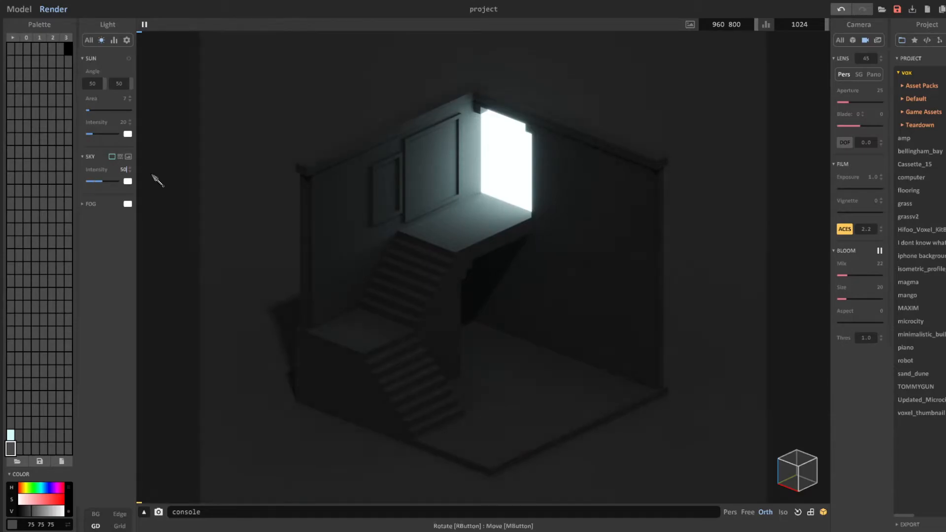
{"action": "left_click", "coordinate": [60, 508]}
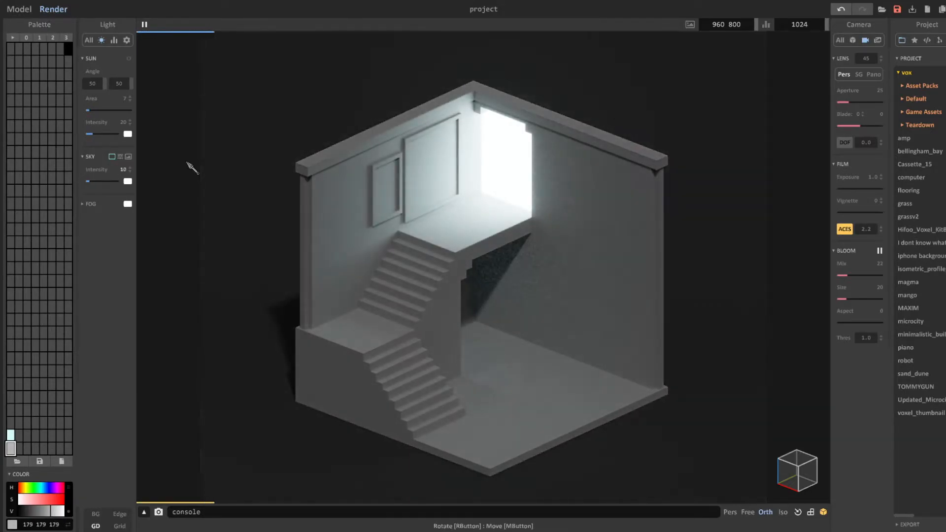
{"action": "left_click", "coordinate": [19, 9]}
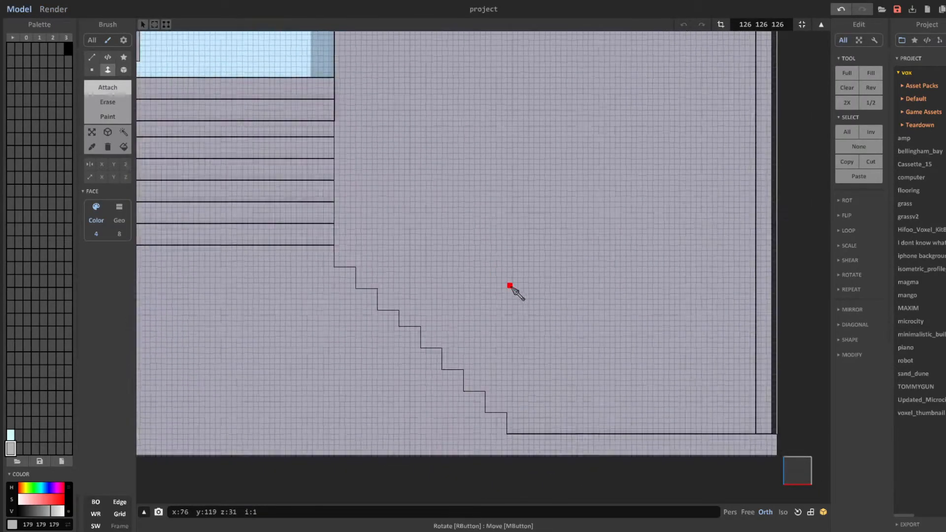
Finish placing the window frames on the right wall and preview them glowing in Render
{"action": "left_click", "coordinate": [53, 9]}
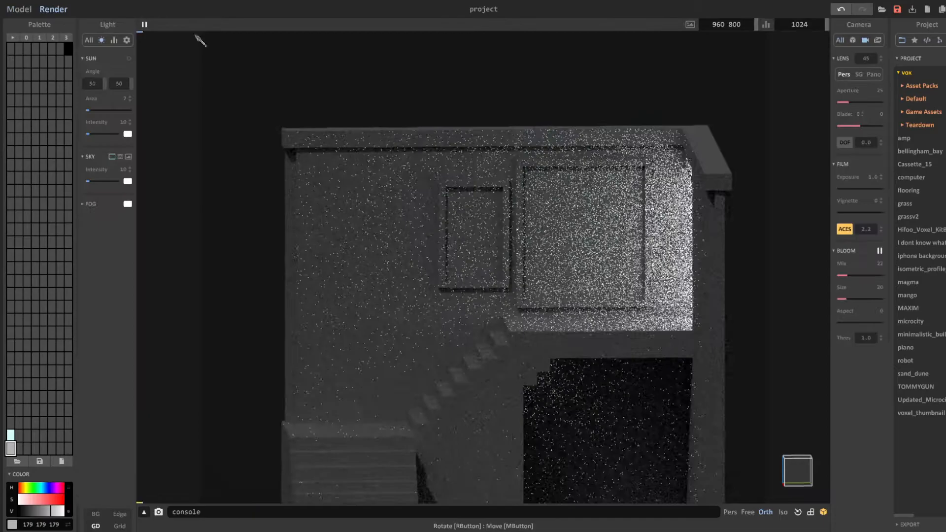
{"action": "left_click", "coordinate": [18, 8]}
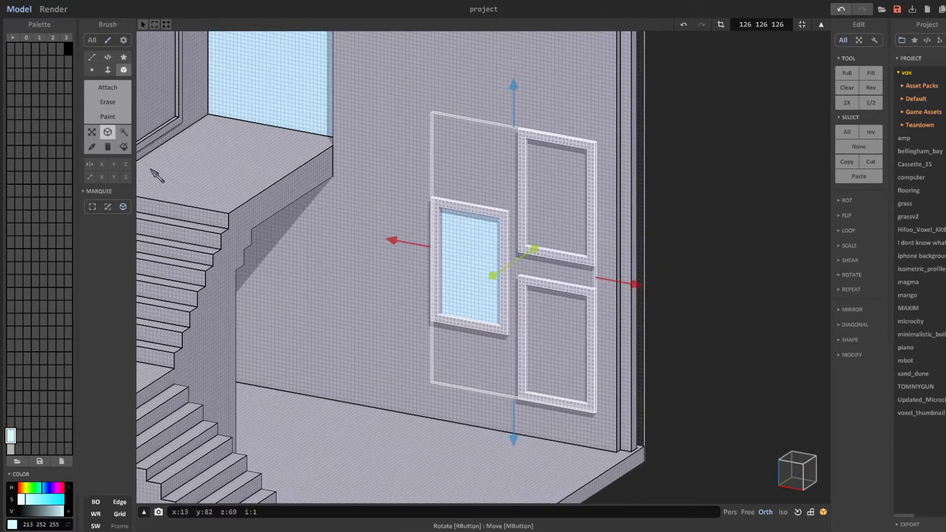
{"action": "left_click", "coordinate": [107, 87]}
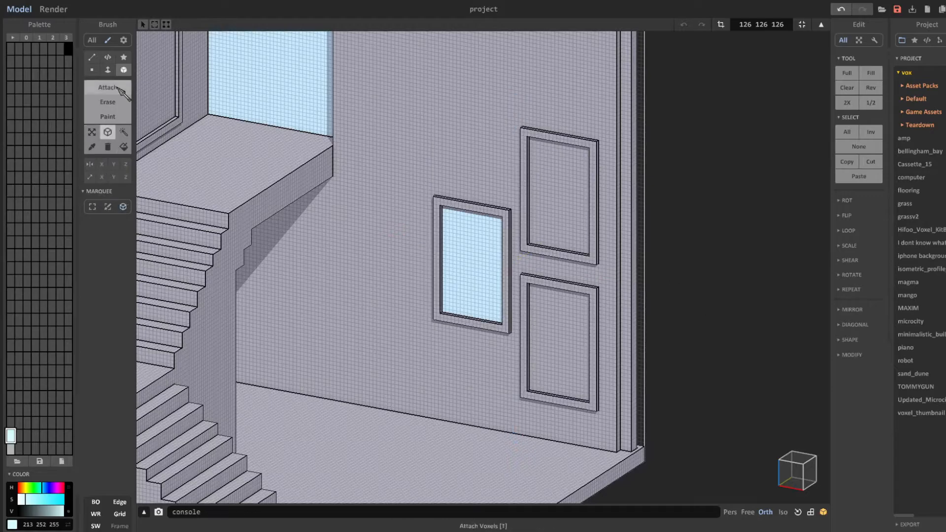
{"action": "left_click", "coordinate": [53, 9]}
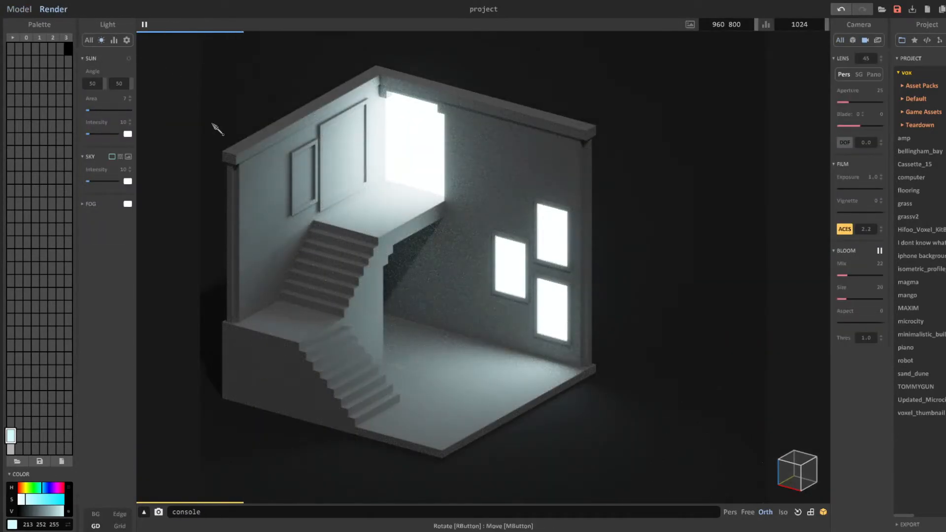
Preview the render showing both walls' framed windows lit
{"action": "left_click", "coordinate": [18, 9]}
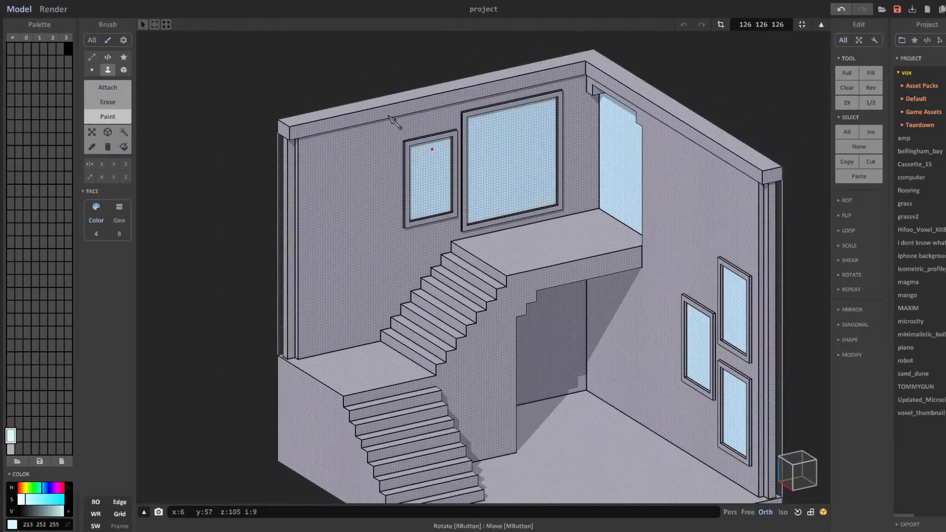
{"action": "scroll", "scroll_direction": "up", "scroll_amount": 3}
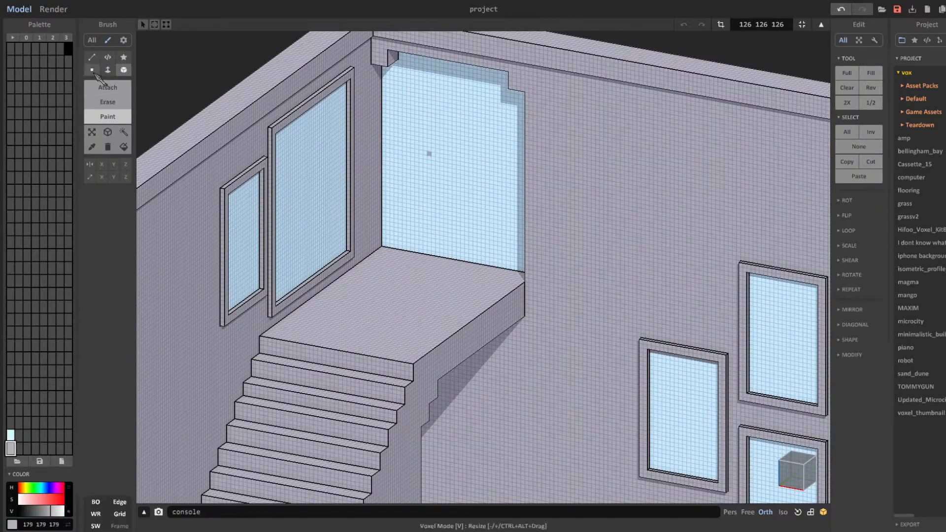
{"action": "left_click", "coordinate": [53, 9]}
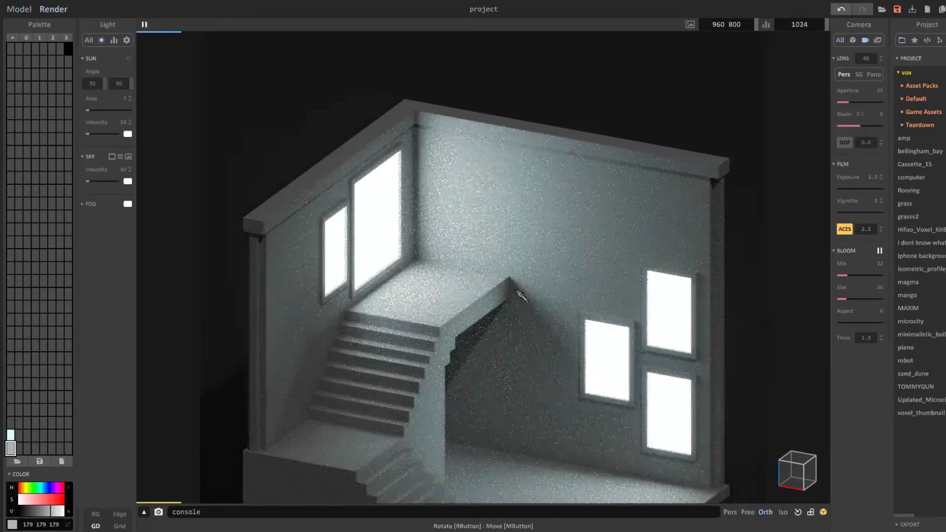
{"action": "left_click", "coordinate": [19, 9]}
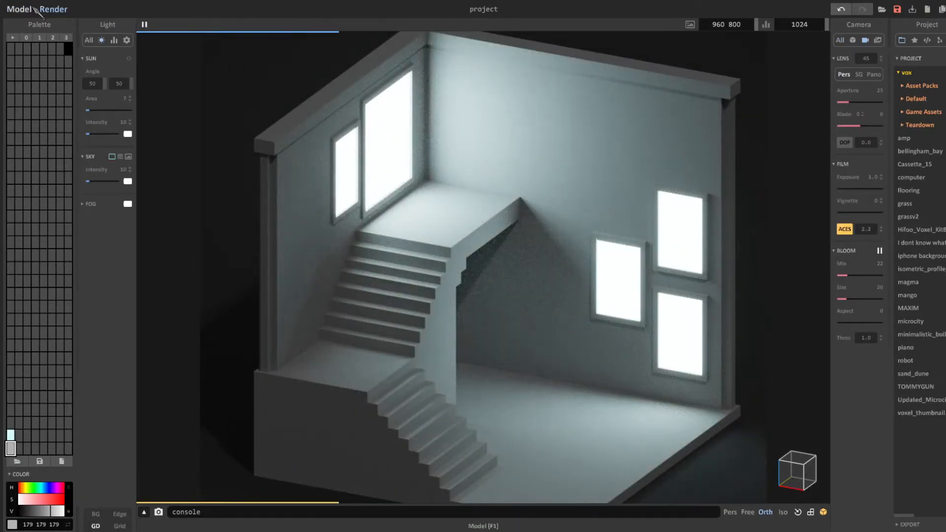
Attach a solid voxel guardrail along the upper stair edge and view it rendered
{"action": "left_click", "coordinate": [19, 8]}
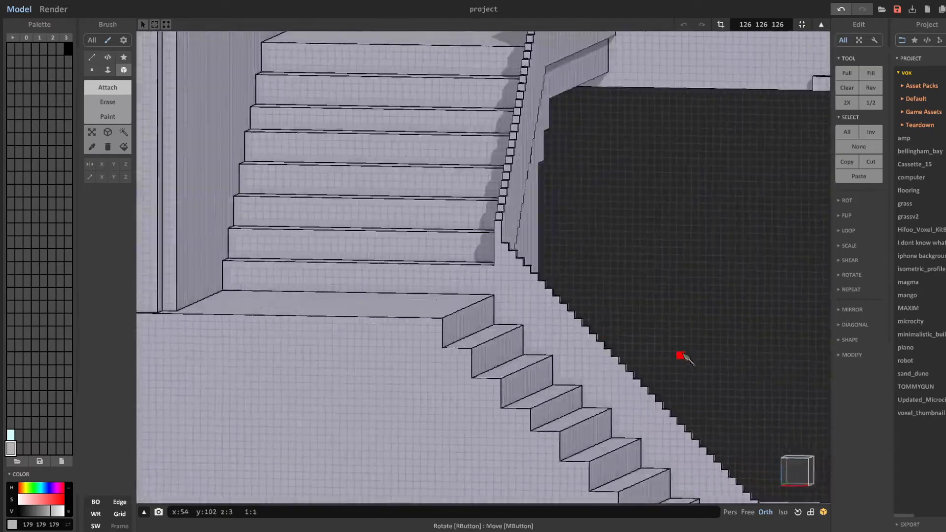
{"action": "left_click", "coordinate": [54, 9]}
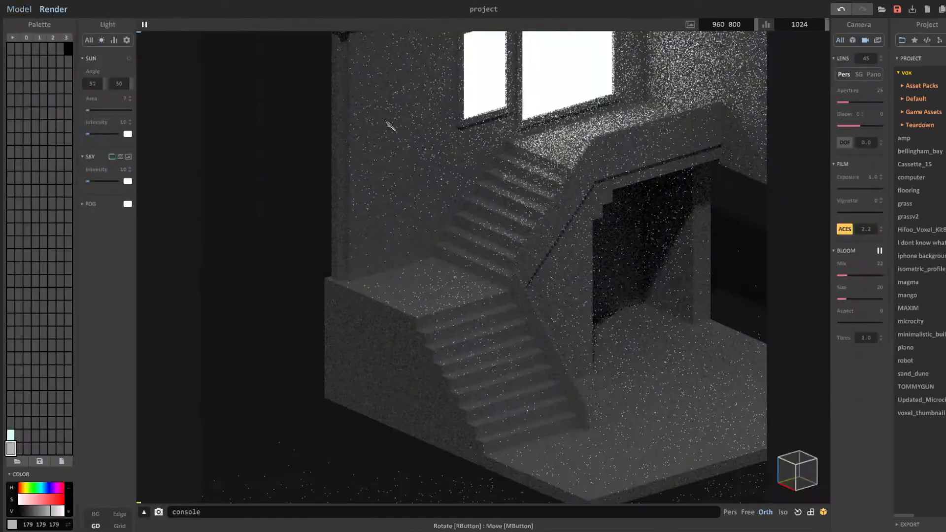
Select the thin vertical slab beside a framed window and move it with the gizmo
{"action": "left_click", "coordinate": [18, 9]}
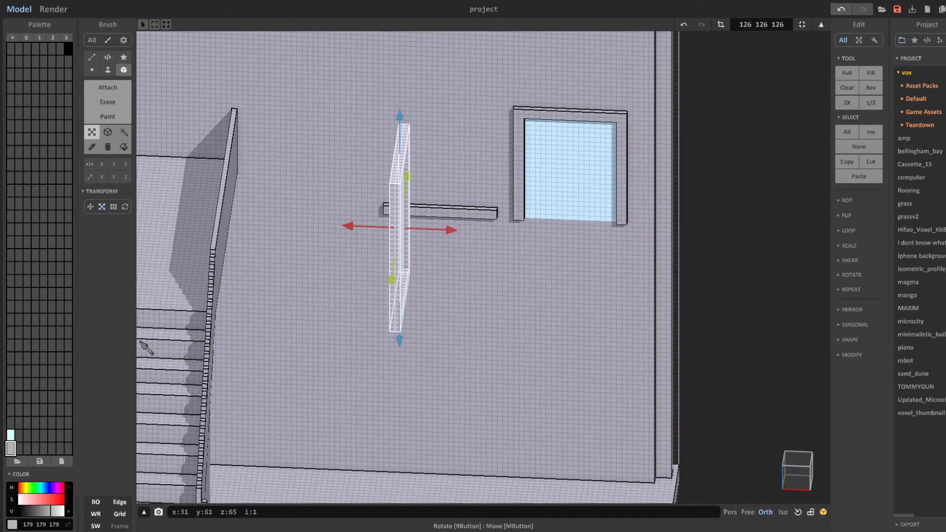
{"action": "left_click", "coordinate": [92, 132]}
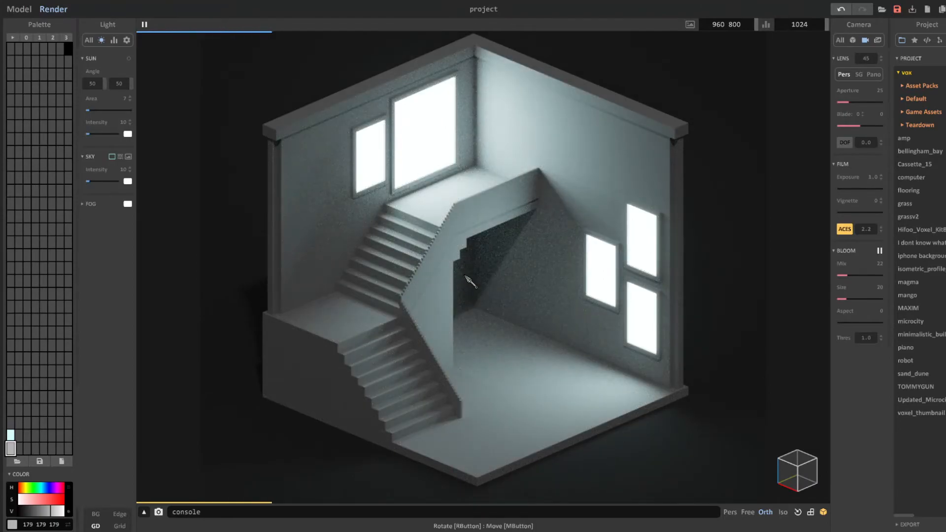
Flip between Render and Model views to inspect the room, ending in Model mode
{"action": "left_click", "coordinate": [19, 9]}
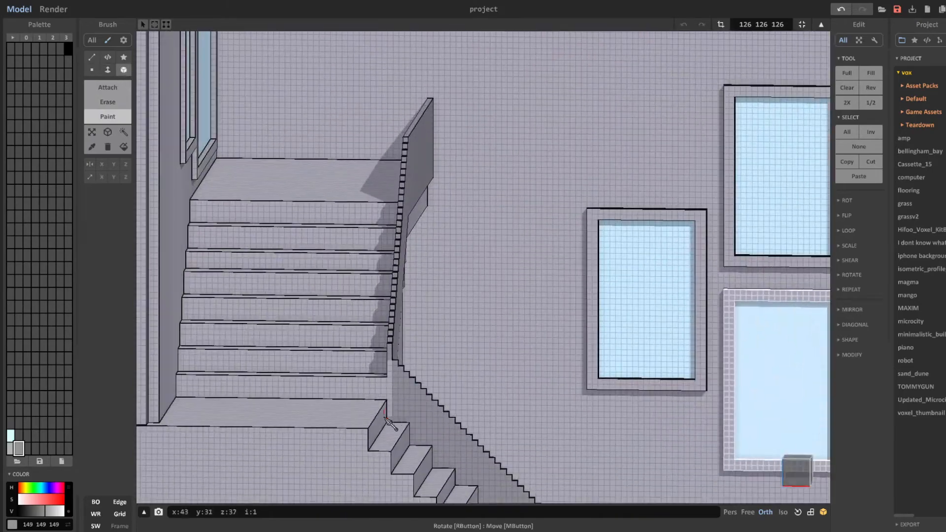
{"action": "left_click", "coordinate": [53, 9]}
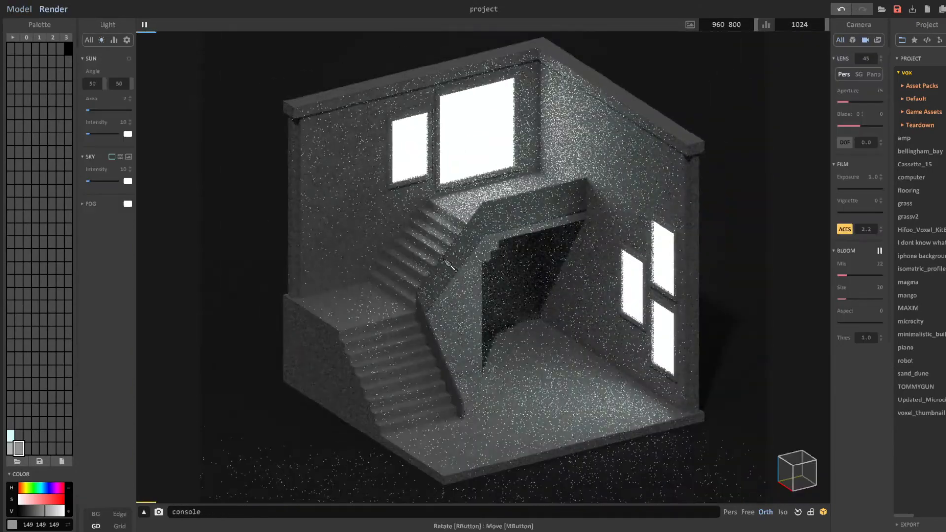
{"action": "left_click", "coordinate": [18, 9]}
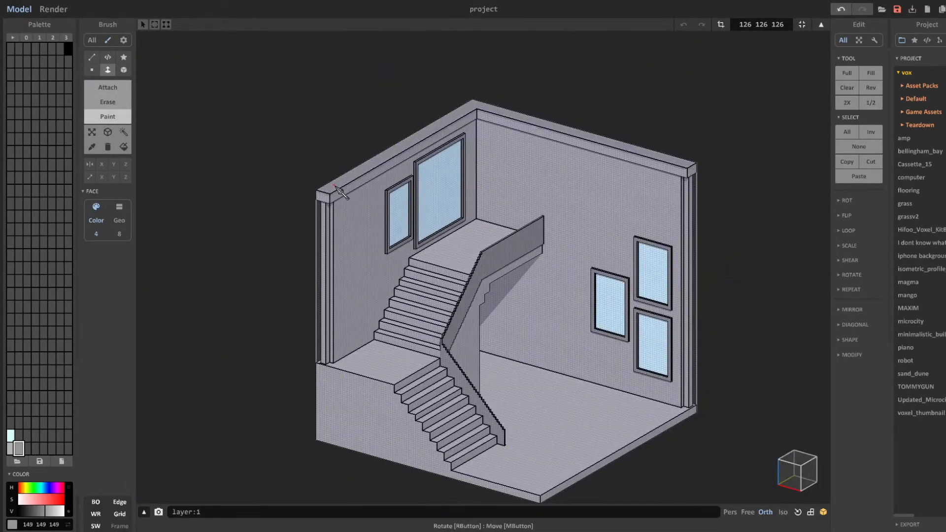
{"action": "left_click", "coordinate": [53, 9]}
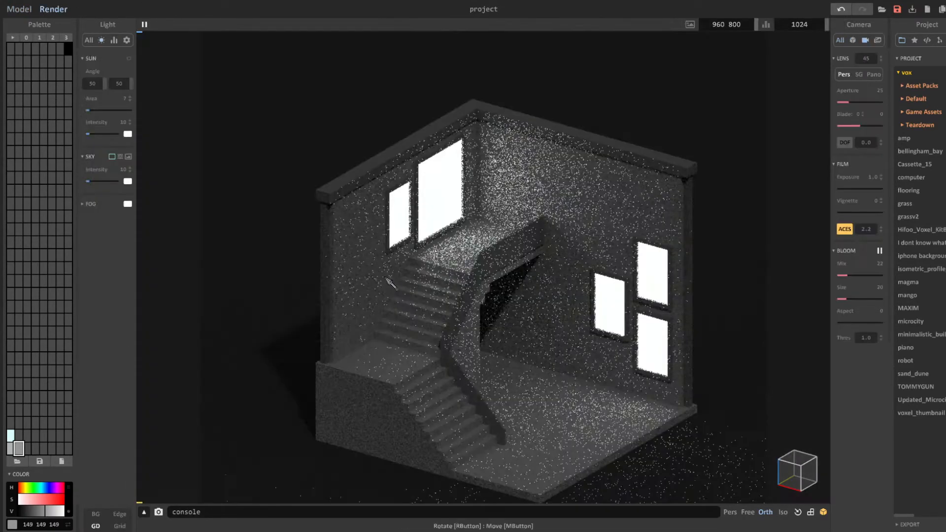
{"action": "left_click", "coordinate": [19, 8]}
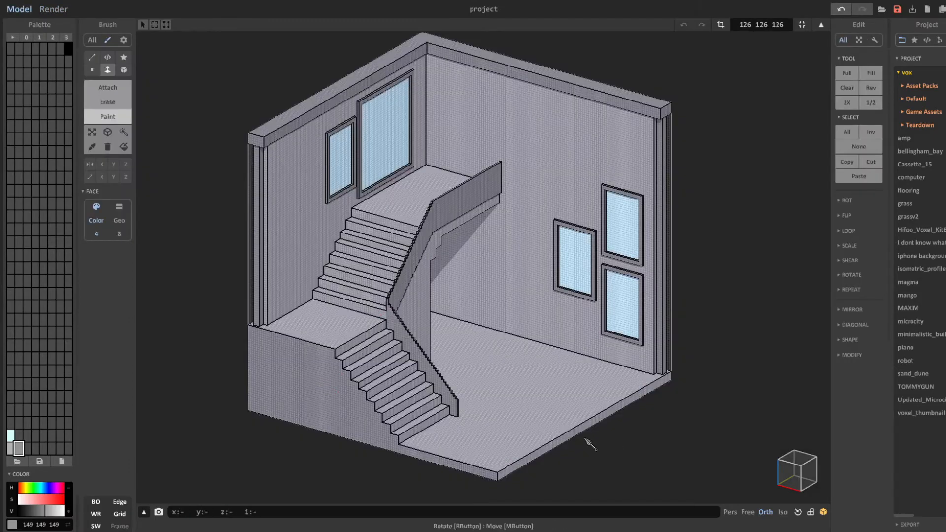